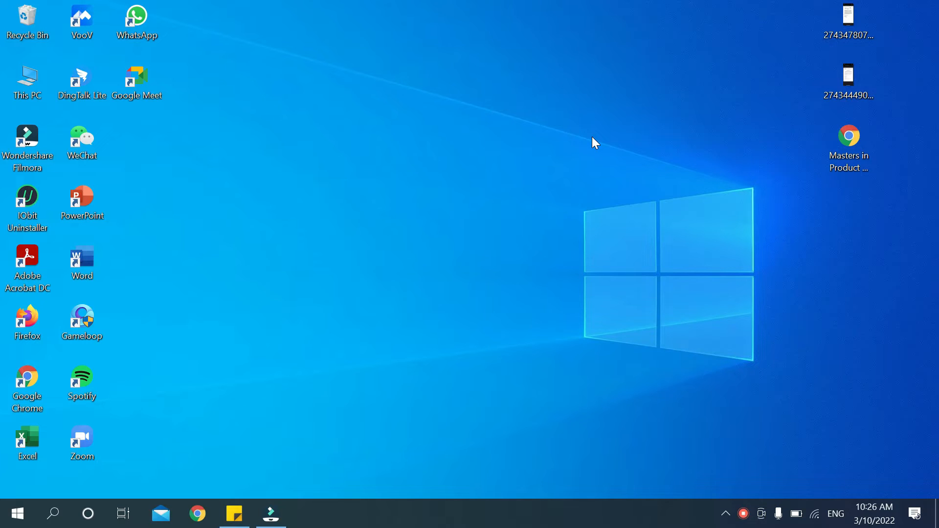
{"action": "mouse_move", "coordinate": [380, 299]}
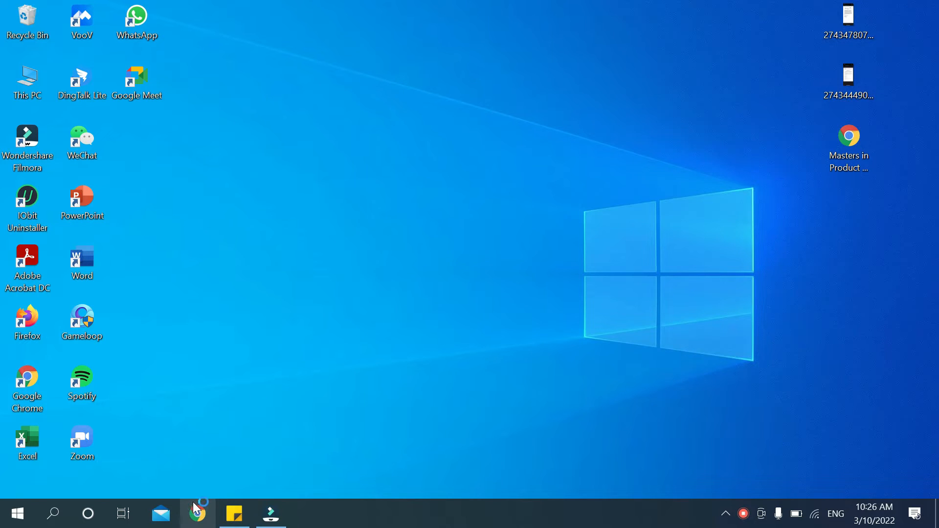
Step: Launch Chrome from the taskbar and enter classroom.google.com in the address bar
{"action": "left_click", "coordinate": [197, 513]}
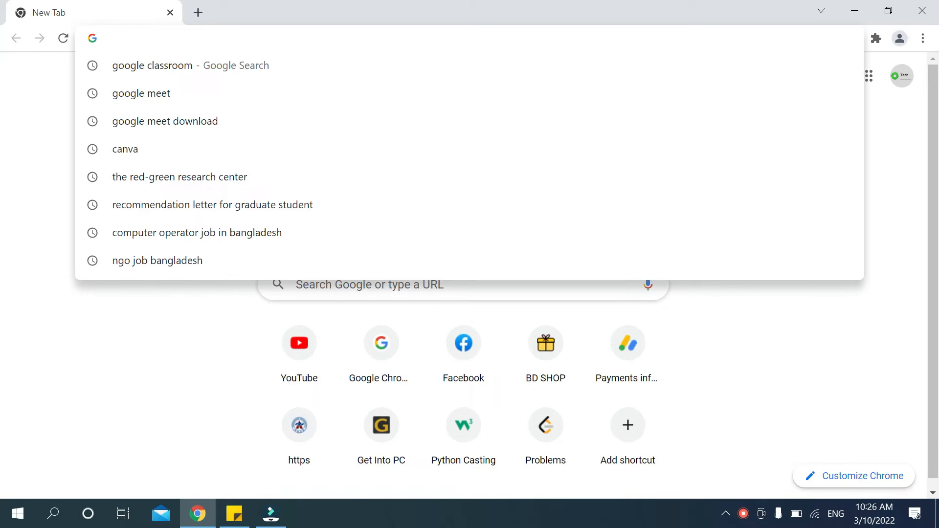
{"action": "type", "text": "cla"}
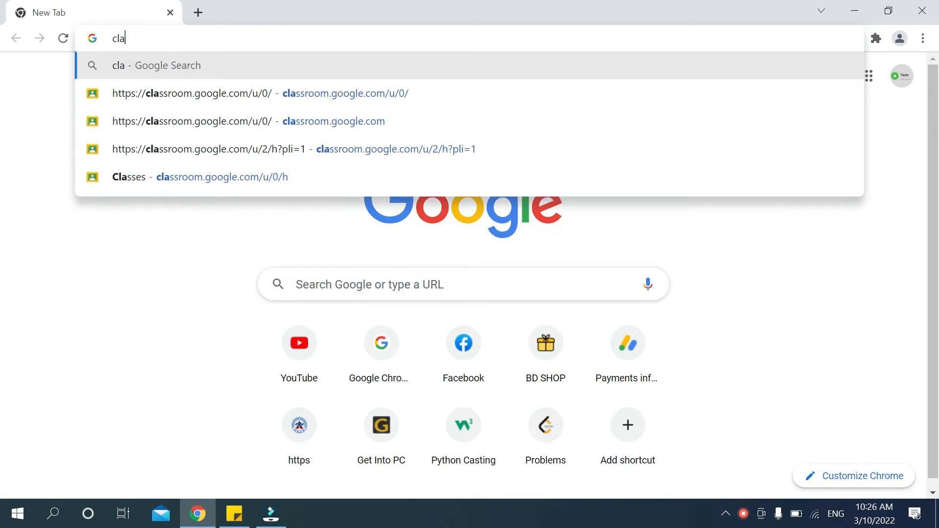
{"action": "type", "text": "ssr"}
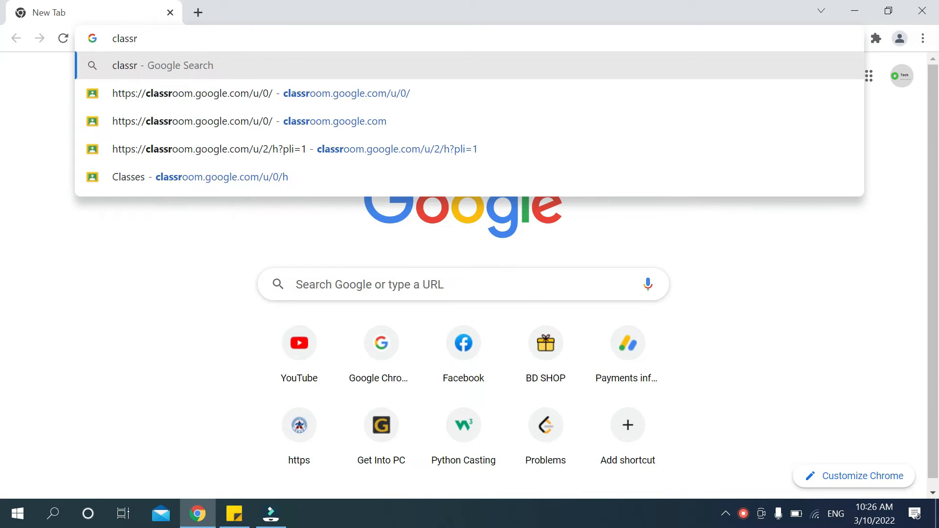
{"action": "type", "text": "oom"}
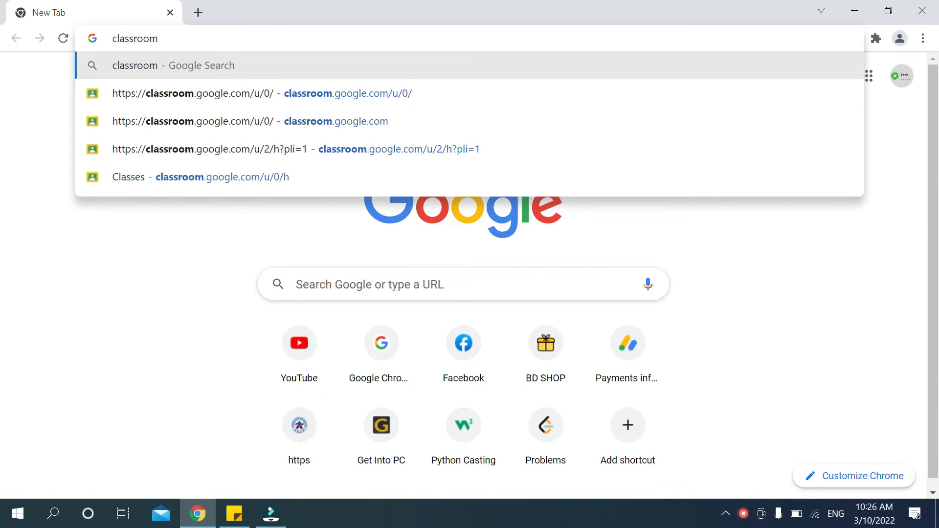
{"action": "type", "text": ".goog"}
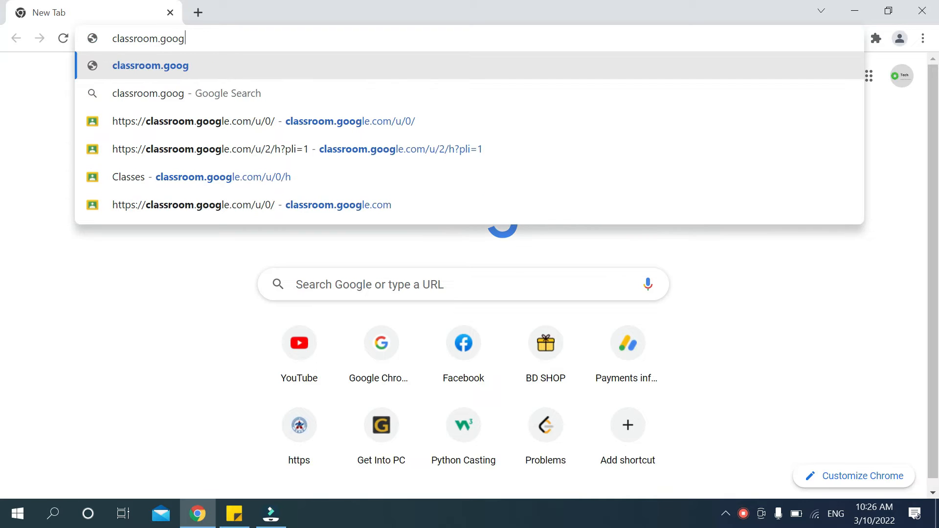
{"action": "type", "text": "le.c"}
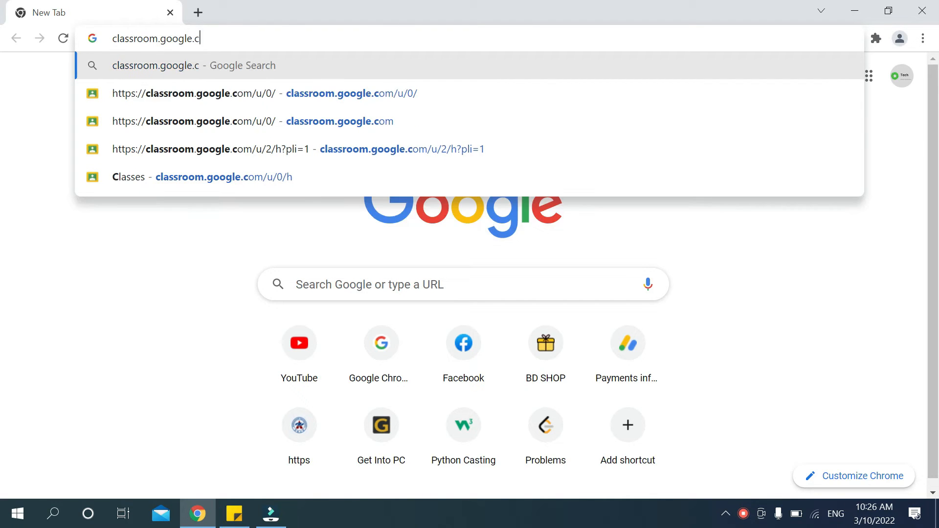
{"action": "type", "text": "om"}
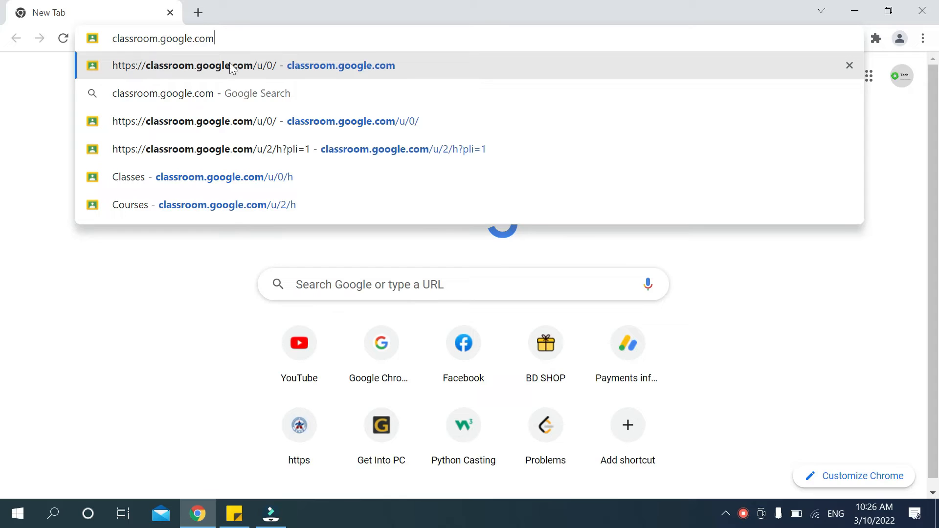
{"action": "mouse_move", "coordinate": [738, 369]}
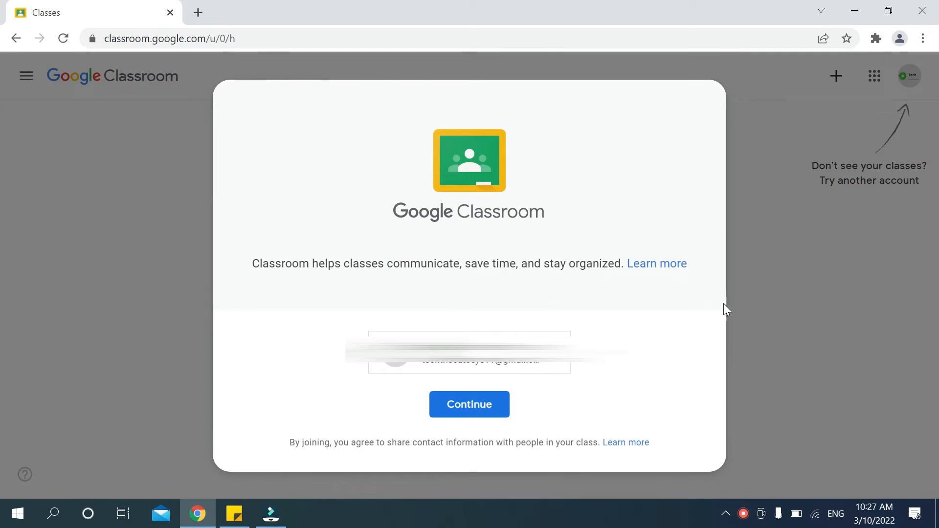
{"action": "mouse_move", "coordinate": [544, 427]}
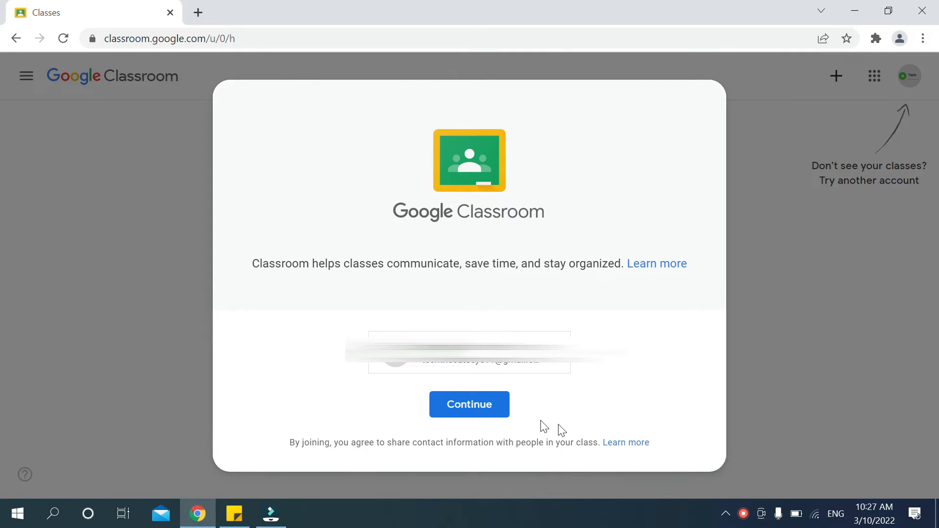
{"action": "mouse_move", "coordinate": [483, 456]}
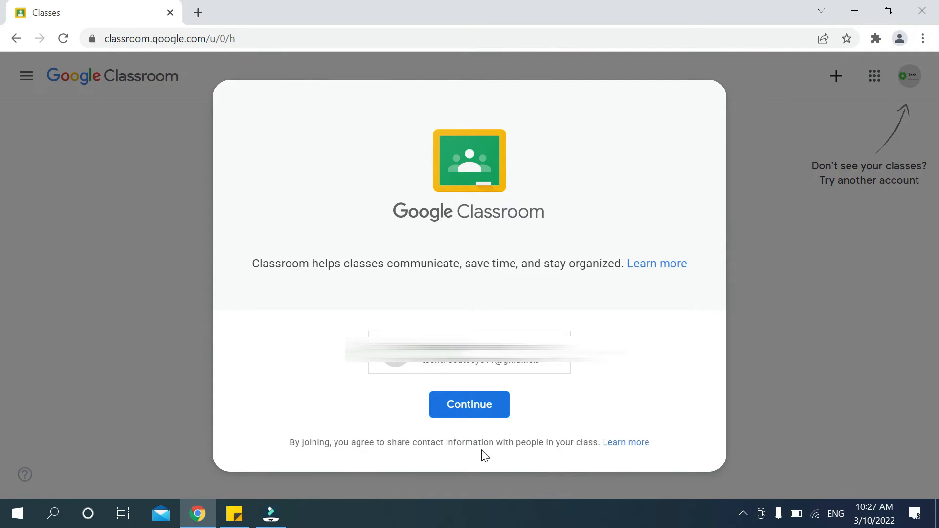
Step: Load classroom.google.com and continue past the welcome dialog to the classes page
{"action": "left_click", "coordinate": [469, 405]}
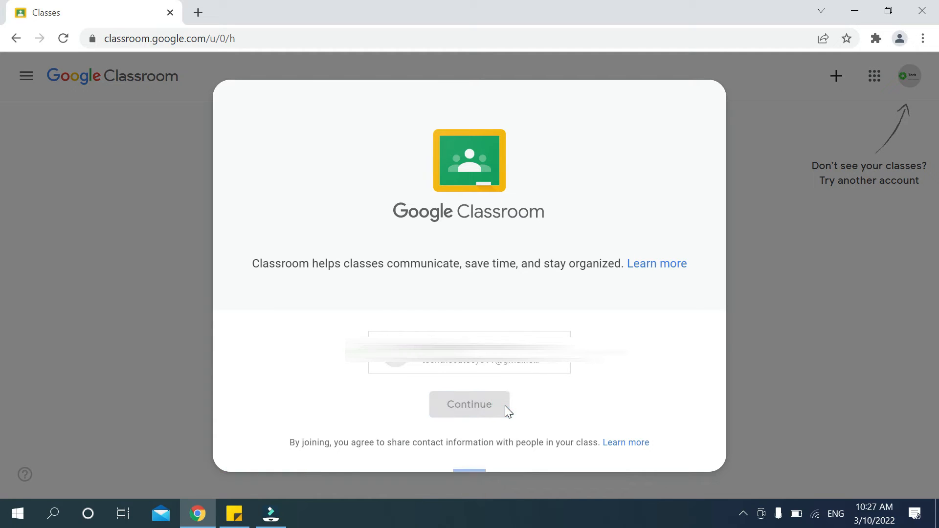
{"action": "left_click", "coordinate": [469, 405]}
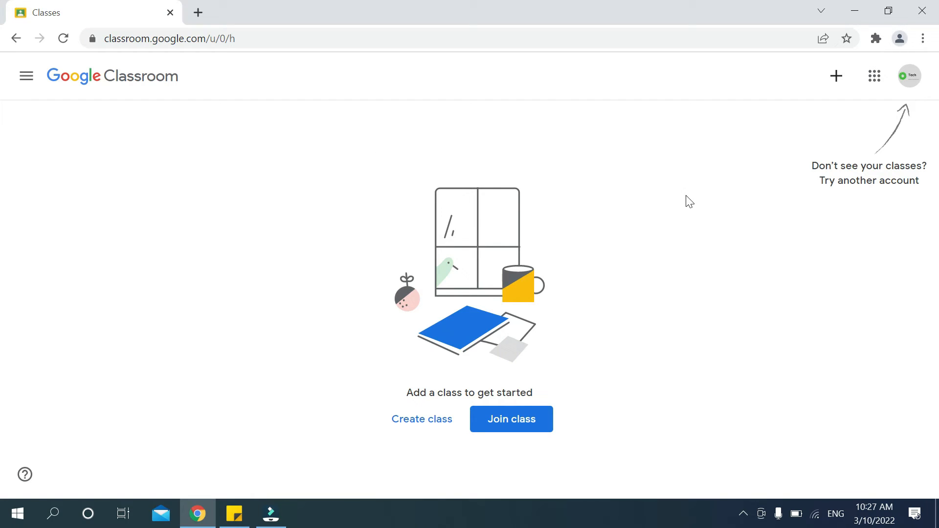
{"action": "mouse_move", "coordinate": [829, 140]}
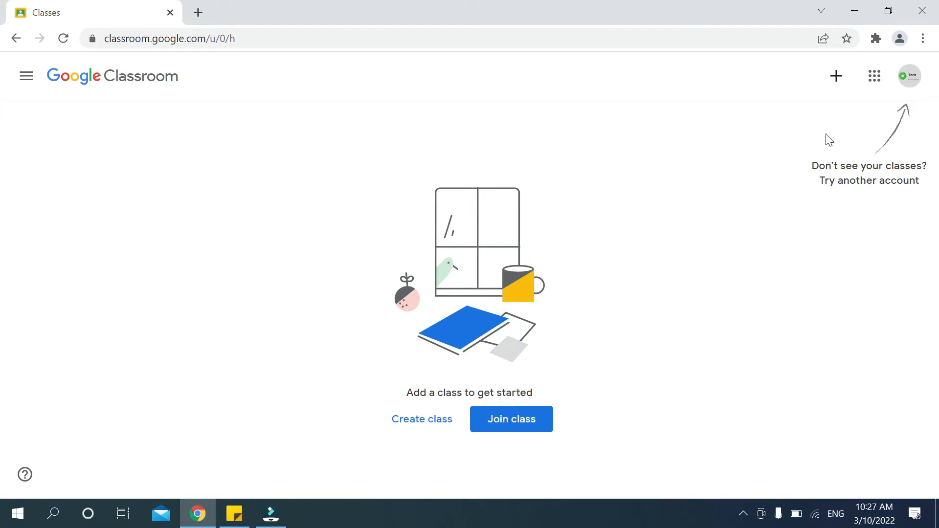
Step: Create a Google Classroom desktop shortcut through More tools, with Open as window enabled
{"action": "left_click", "coordinate": [923, 38]}
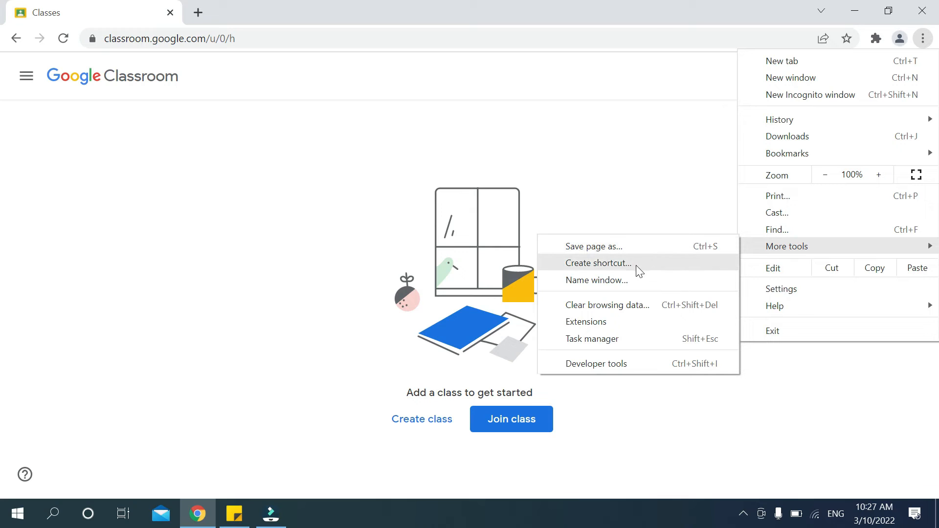
{"action": "mouse_move", "coordinate": [601, 273]}
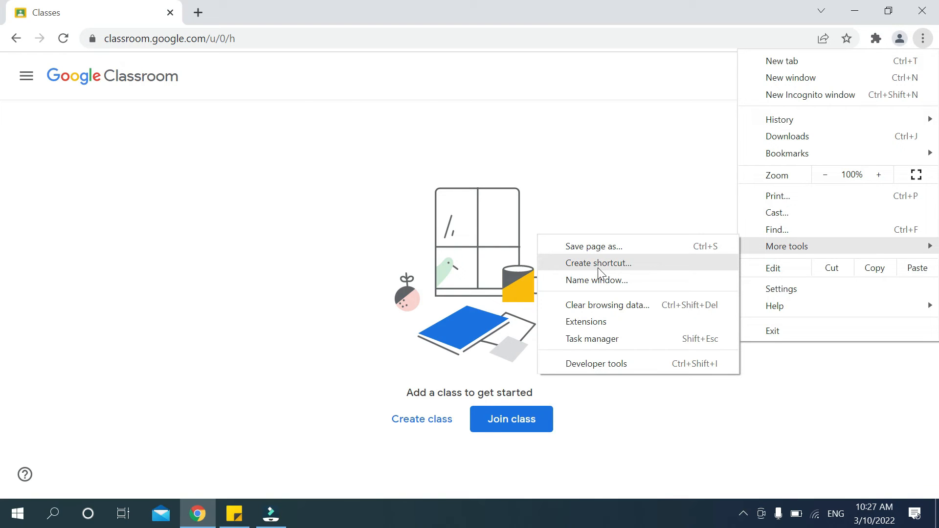
{"action": "left_click", "coordinate": [598, 263]}
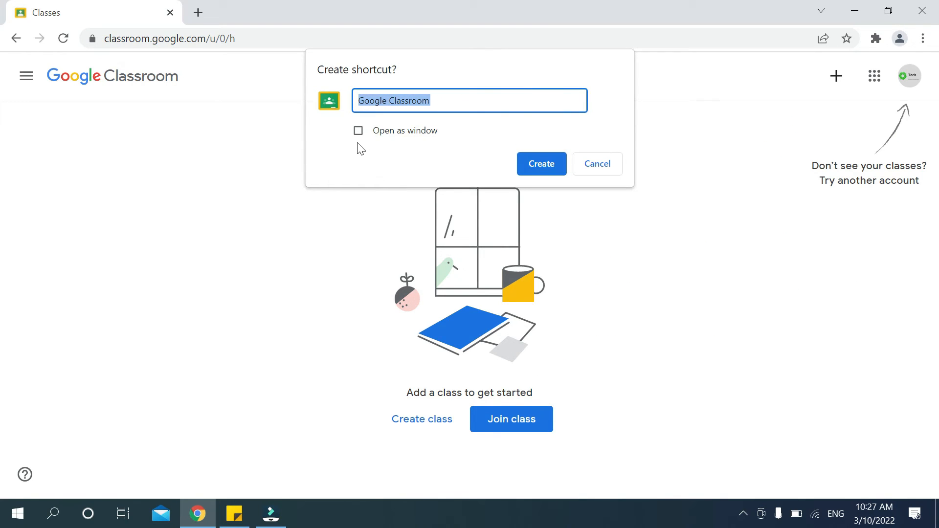
{"action": "mouse_move", "coordinate": [358, 138]}
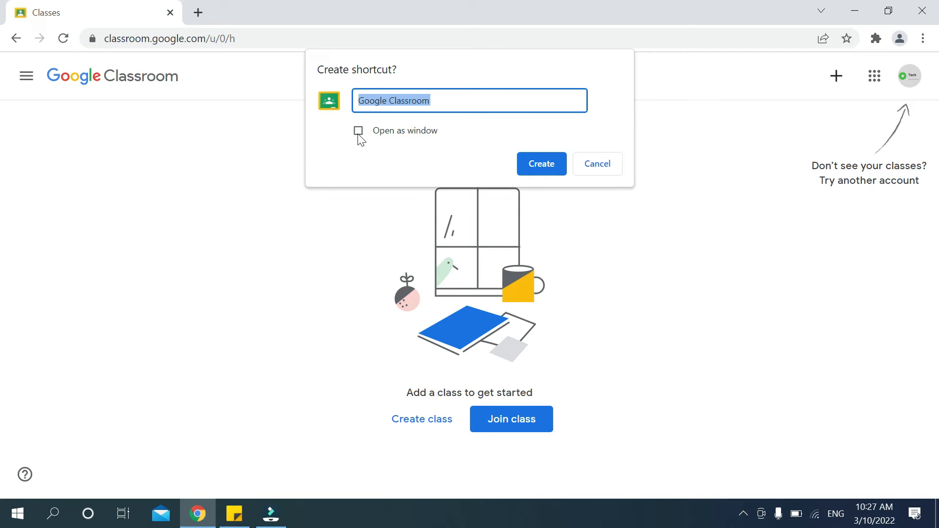
{"action": "left_click", "coordinate": [357, 131]}
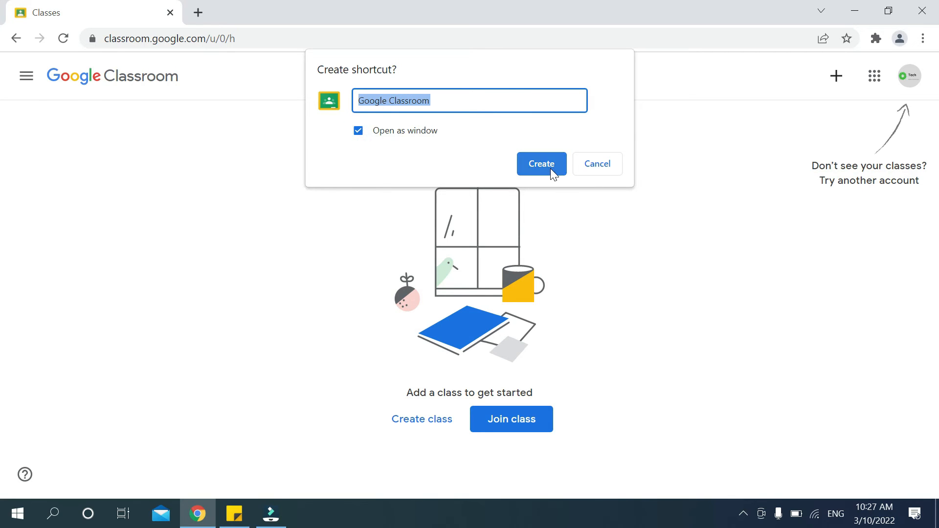
{"action": "left_click", "coordinate": [539, 163]}
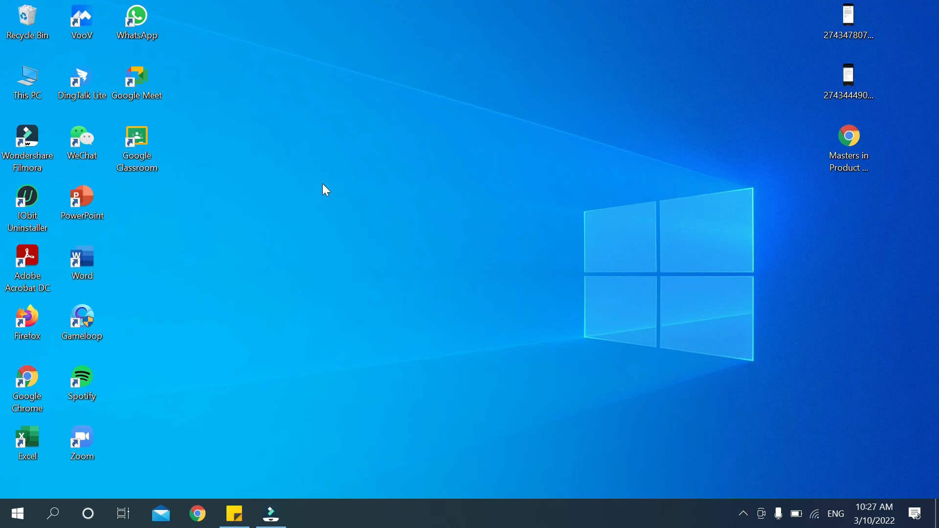
Step: Move and test-launch the Classroom shortcut, return it below Google Meet, and show hidden icons
{"action": "left_click_drag", "start_coordinate": [136, 144], "coordinate": [301, 87]}
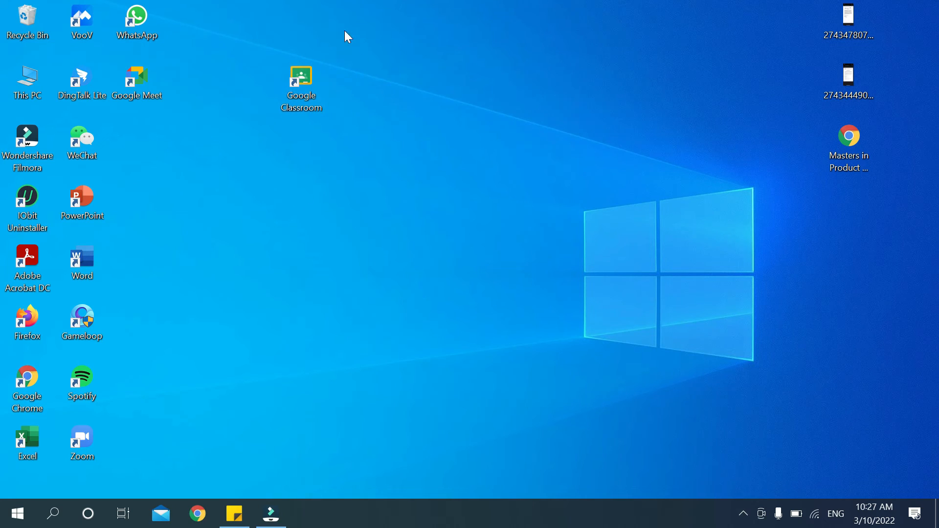
{"action": "mouse_move", "coordinate": [349, 155]}
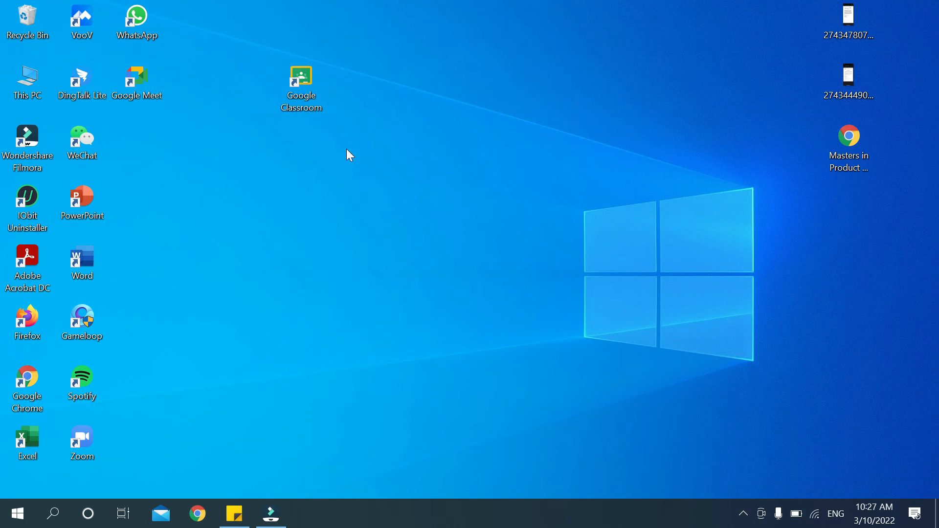
{"action": "mouse_move", "coordinate": [311, 181]}
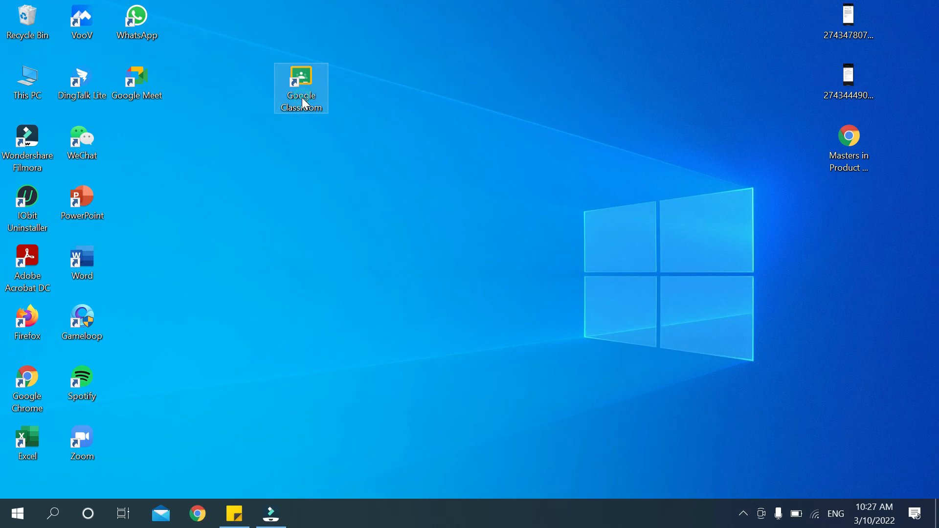
{"action": "double_click", "coordinate": [301, 88]}
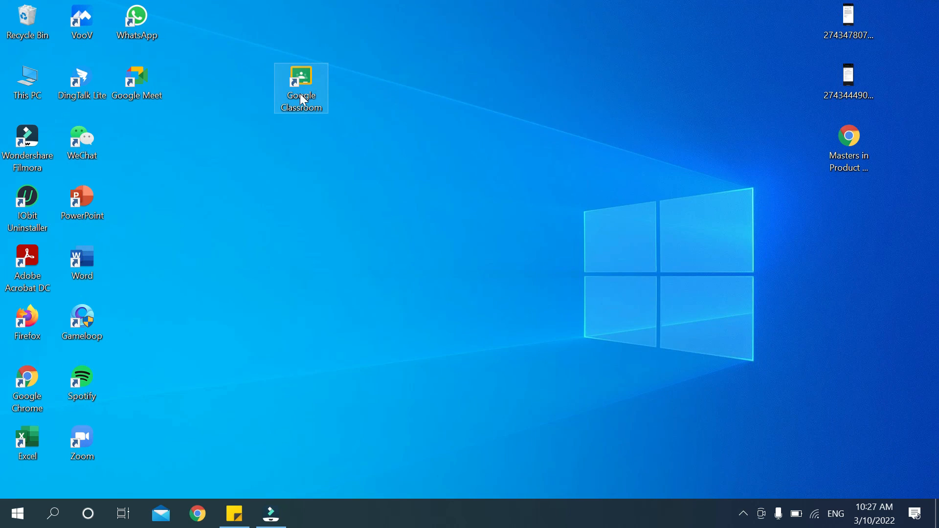
{"action": "left_click_drag", "start_coordinate": [302, 88], "coordinate": [149, 158]}
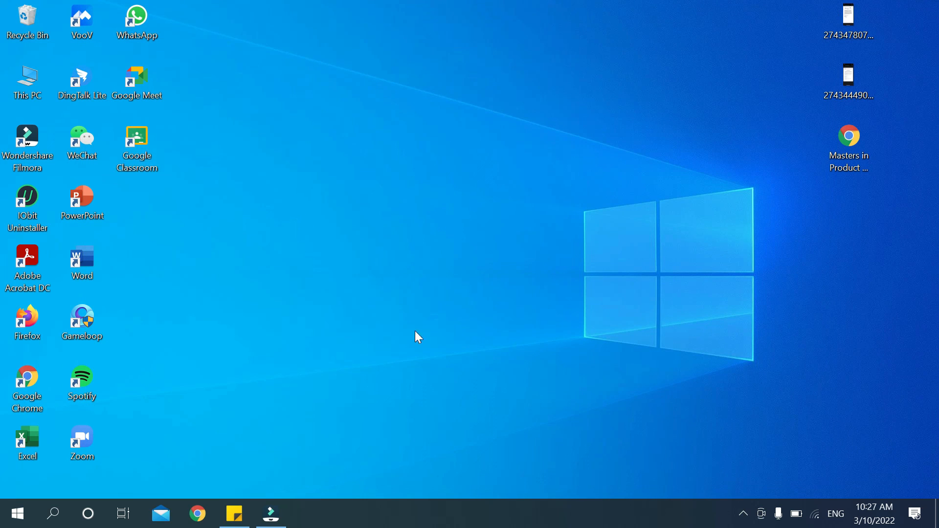
{"action": "mouse_move", "coordinate": [743, 513]}
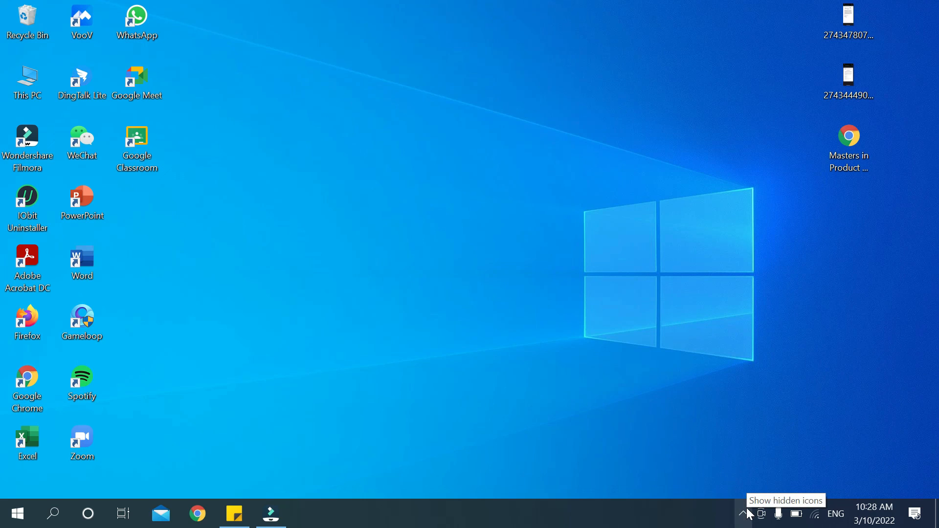
{"action": "left_click", "coordinate": [744, 514]}
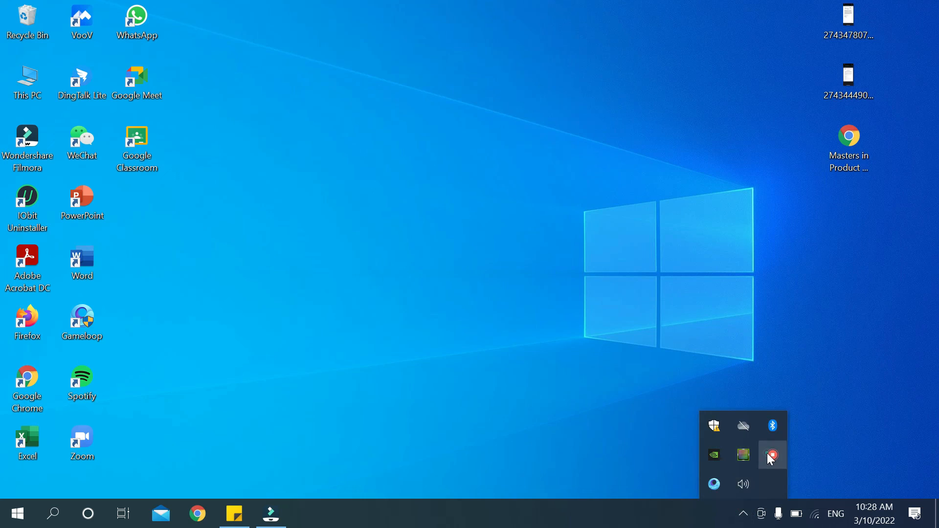